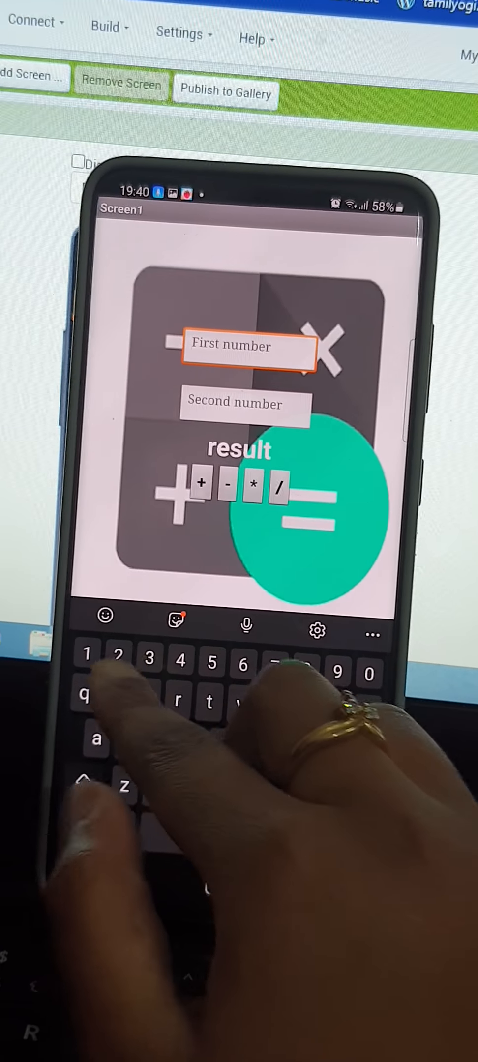
# Enter 234 as the first number and 567 as the second number
pyautogui.write('234')
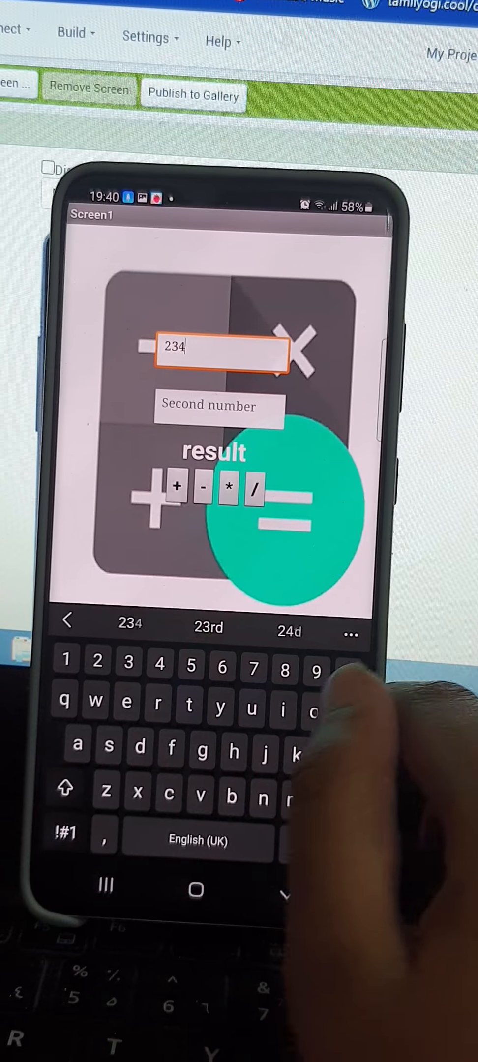
pyautogui.click(218, 407)
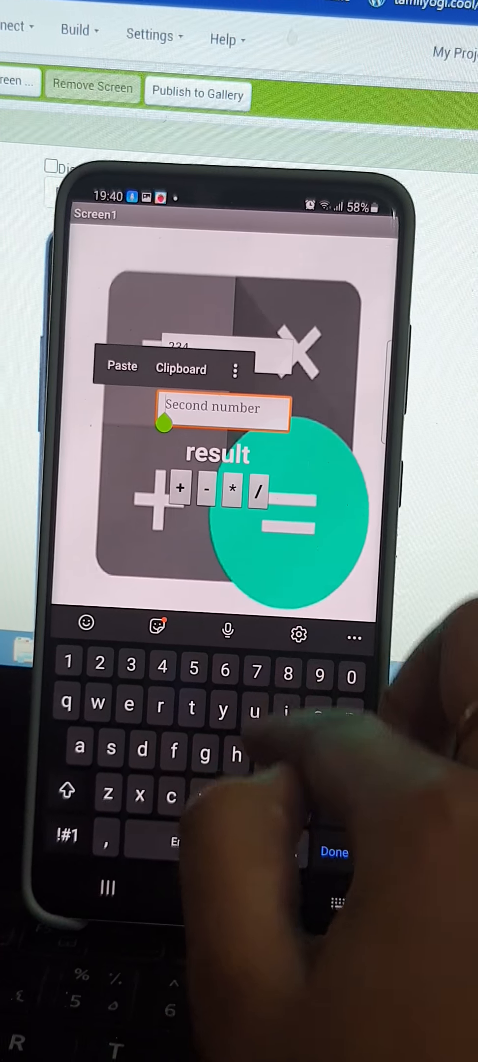
pyautogui.write('567')
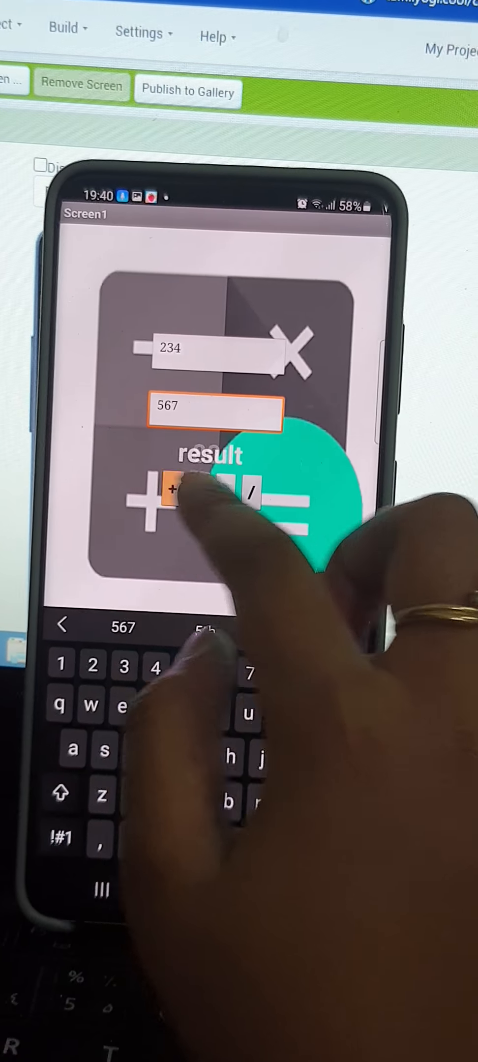
# Compute the sum and the quotient of 234 and 567 (0.4127)
pyautogui.click(174, 491)
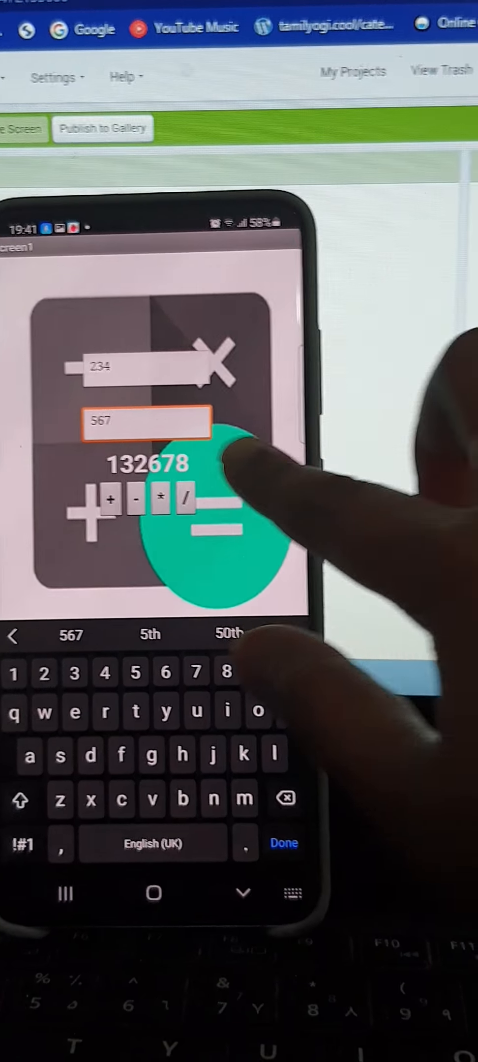
pyautogui.click(186, 500)
pyautogui.write('12445')
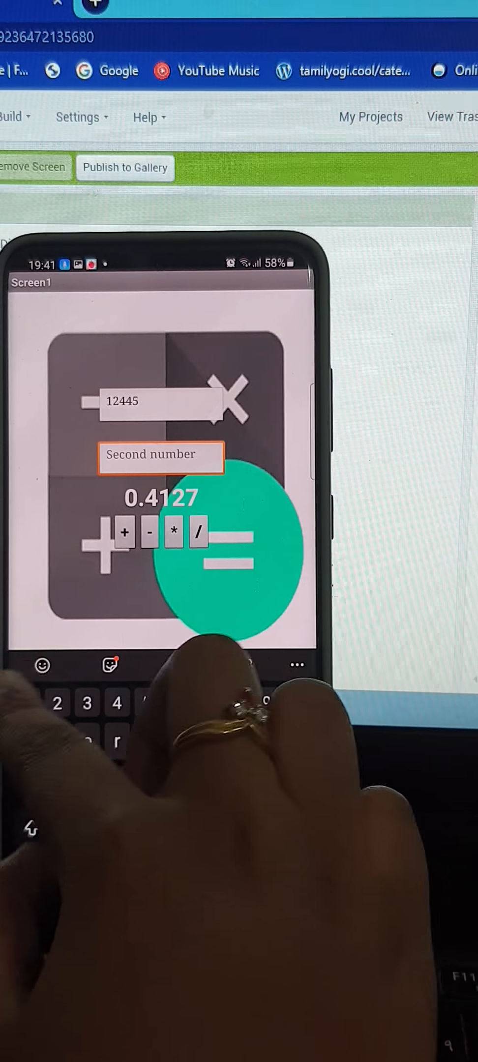
# Enter 12445 as the second number and add the two values to get 24890
pyautogui.write('22')
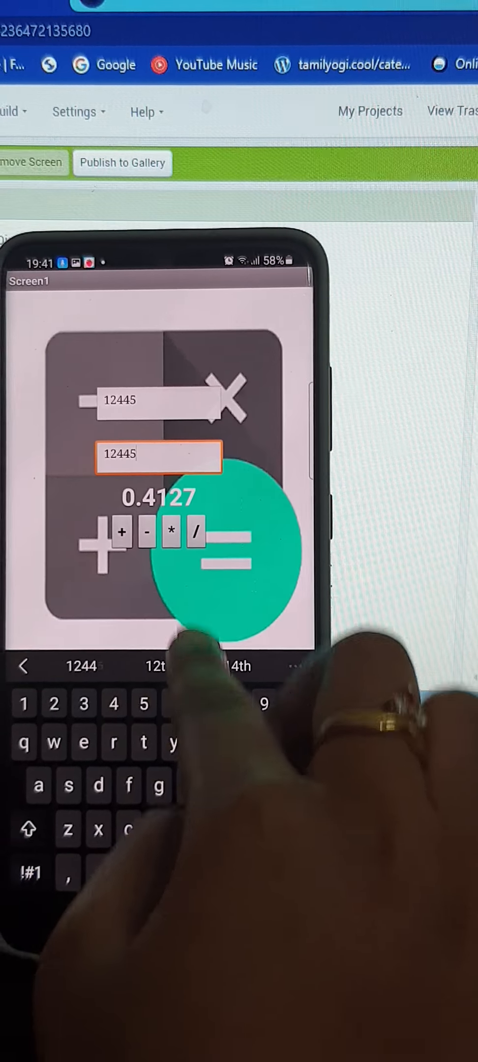
pyautogui.click(122, 534)
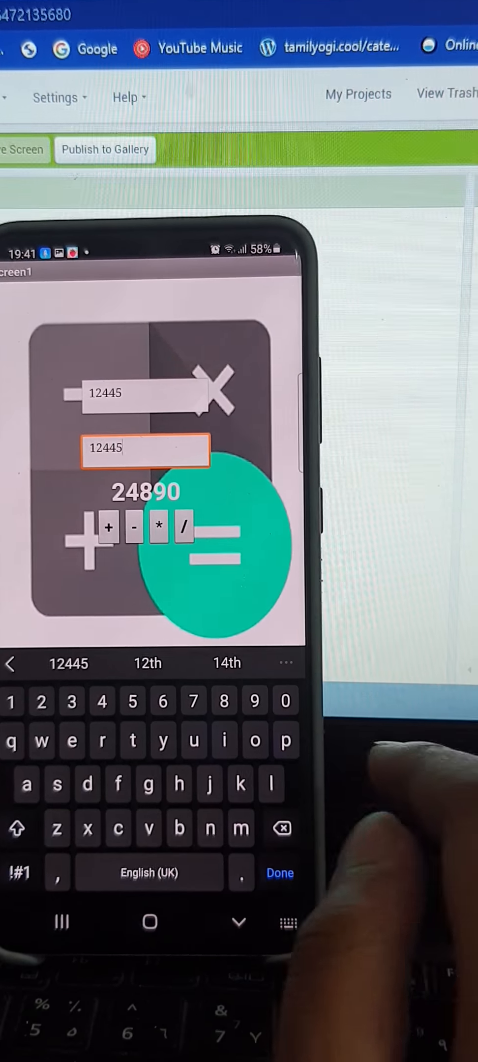